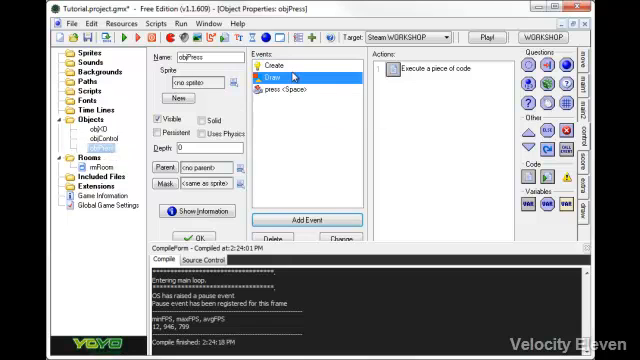
# - Open objPress's Draw event code showing draw_text of varPress at the view offset plus 16
pyautogui.click(271, 62)
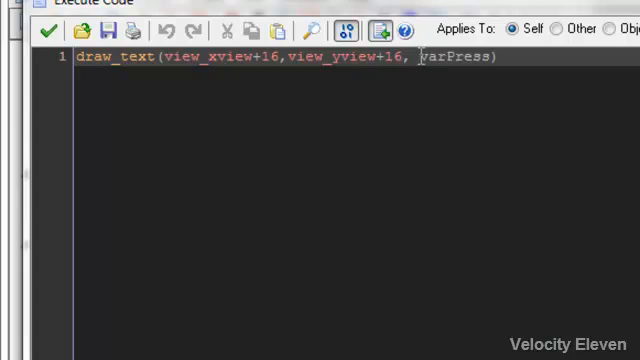
pyautogui.moveTo(497, 122)
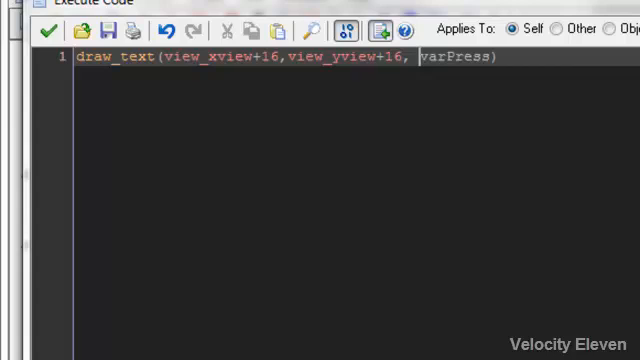
# - Concatenate "You have pressed the button " before varPress and " times" after it in draw_text
pyautogui.write('+')
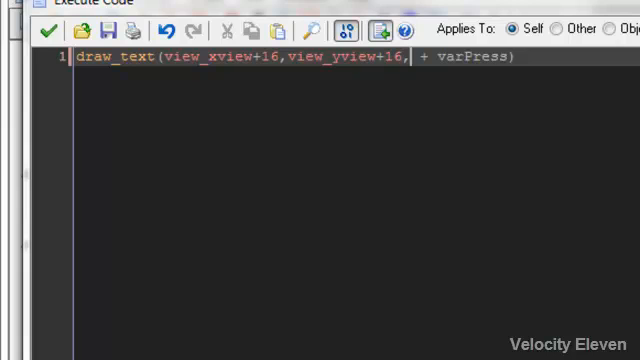
pyautogui.write('"Y"')
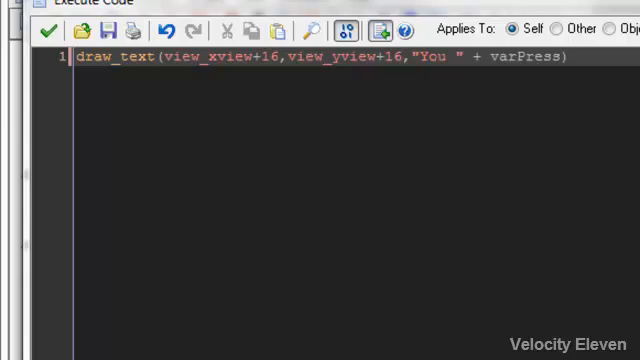
pyautogui.write('have pressed the')
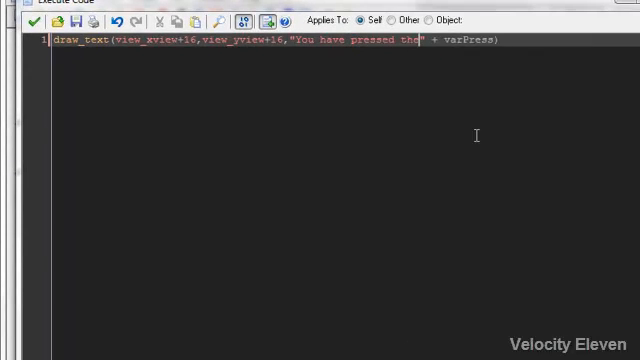
pyautogui.write('button')
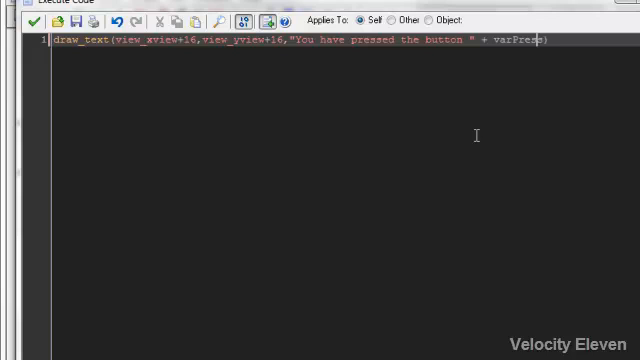
pyautogui.write('+ "')
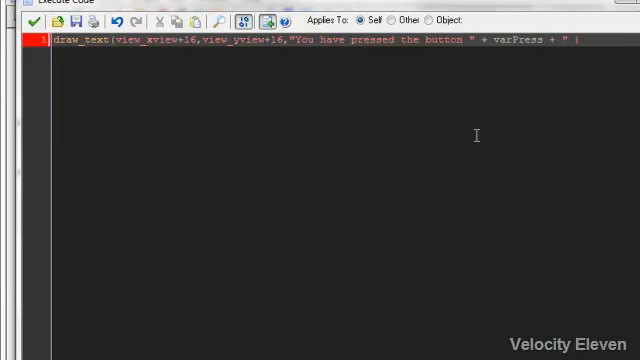
pyautogui.write('times"')
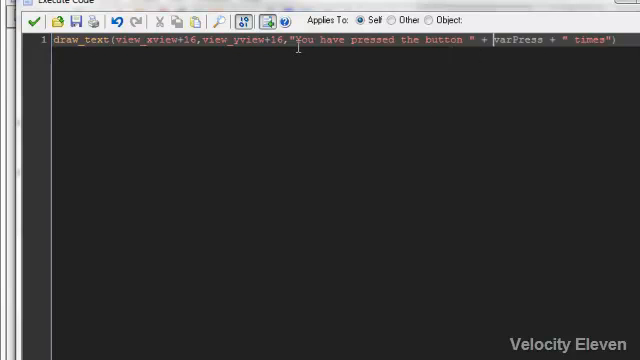
pyautogui.moveTo(391, 64)
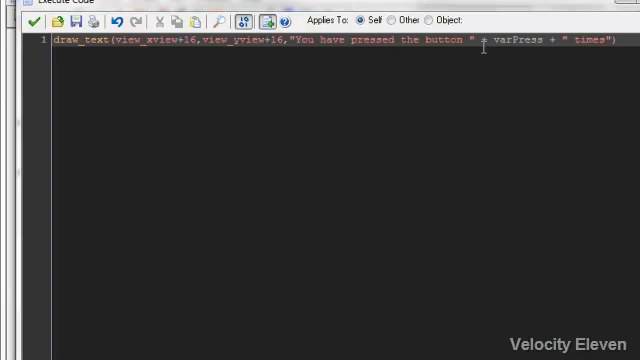
pyautogui.moveTo(504, 85)
pyautogui.write('strin')
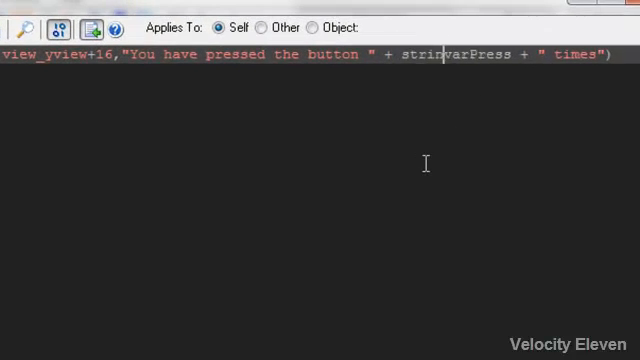
# - Wrap the counter as string(varPress) before + " times"
pyautogui.write('(')
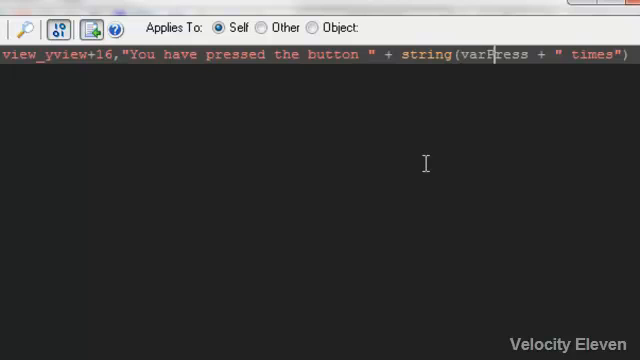
pyautogui.write(')')
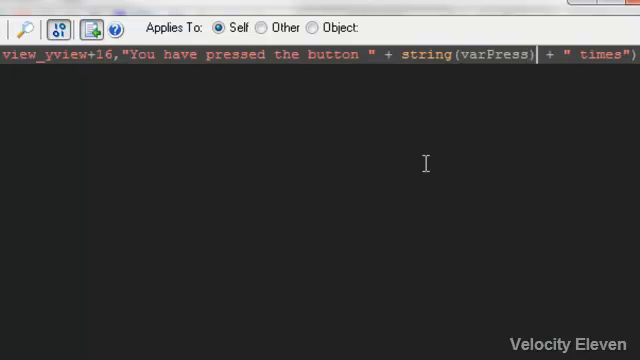